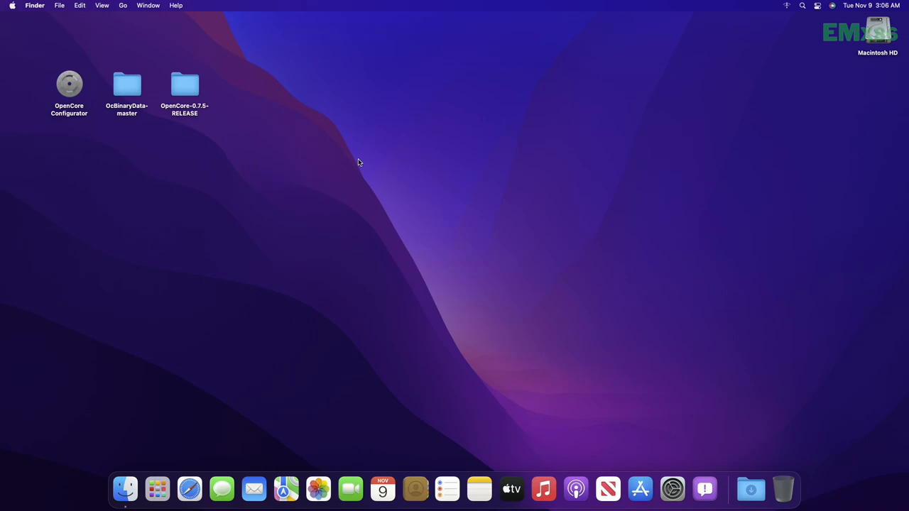
Point out the OpenCore Configurator app and the OpenCore release folder on the desktop
click(68, 84)
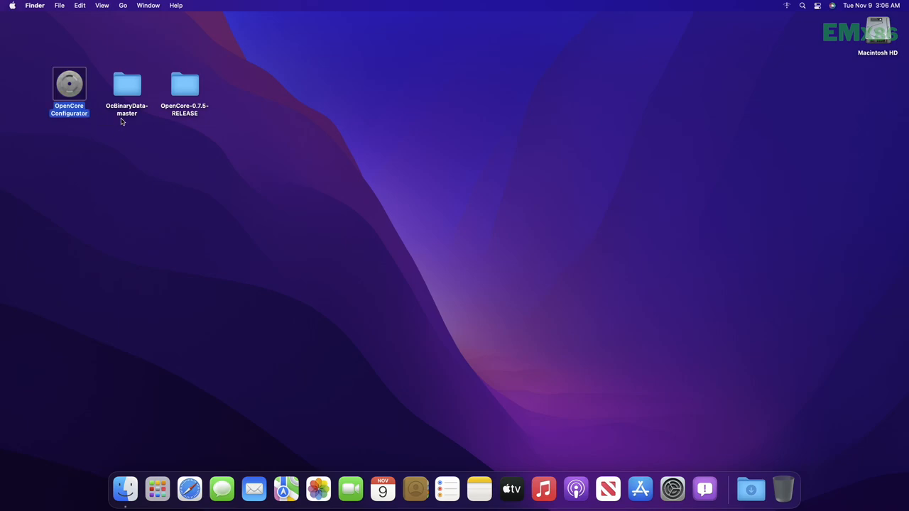
click(185, 84)
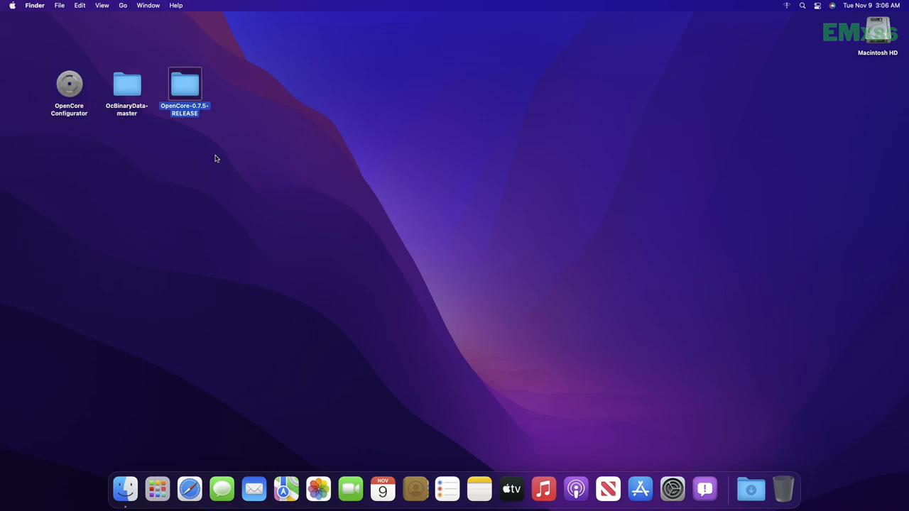
click(424, 226)
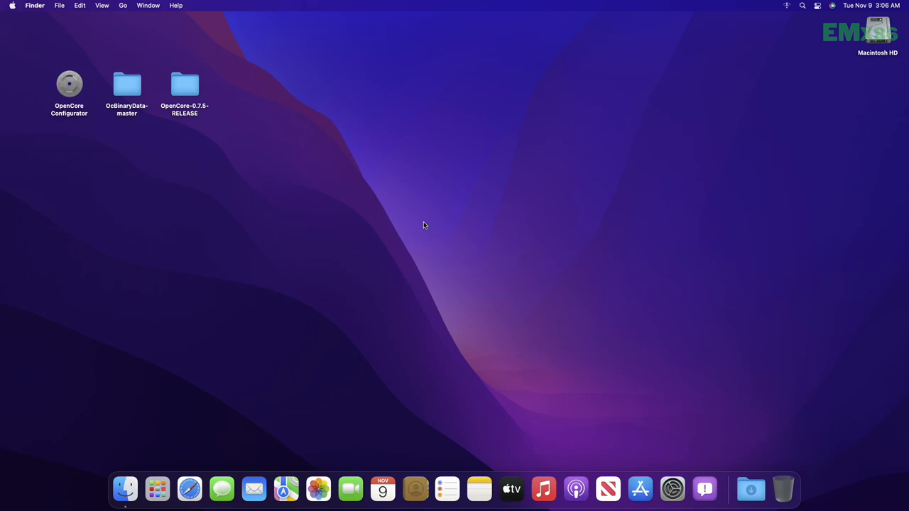
mouse_move(469, 231)
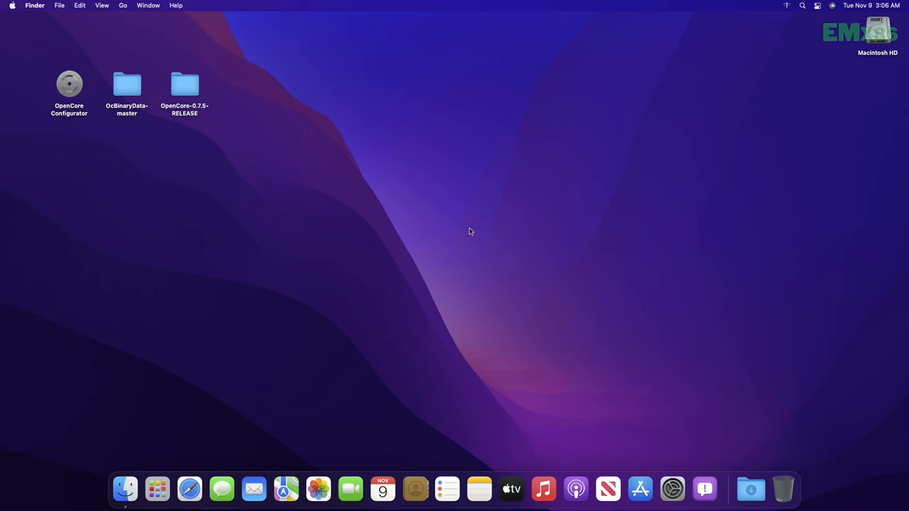
Launch OpenCore Configurator, mount the disk's EFI partition, then quit the app
right_click(68, 83)
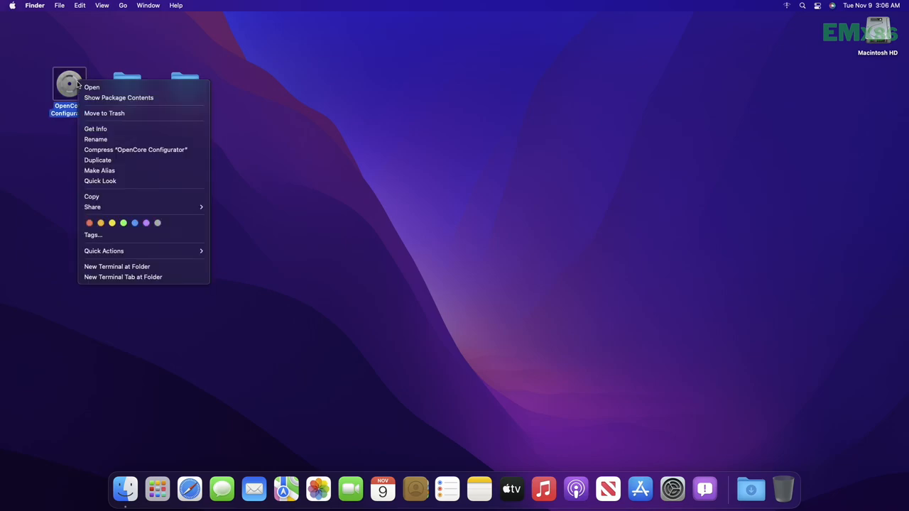
click(91, 87)
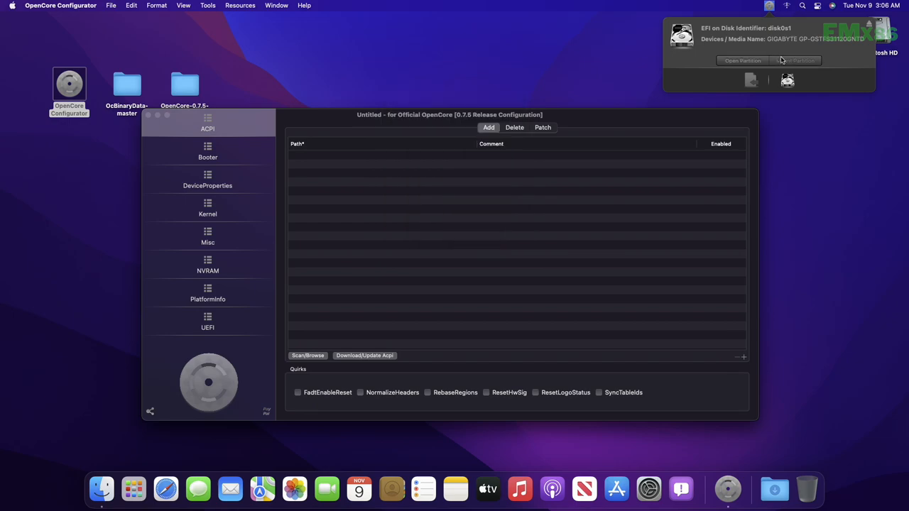
click(60, 6)
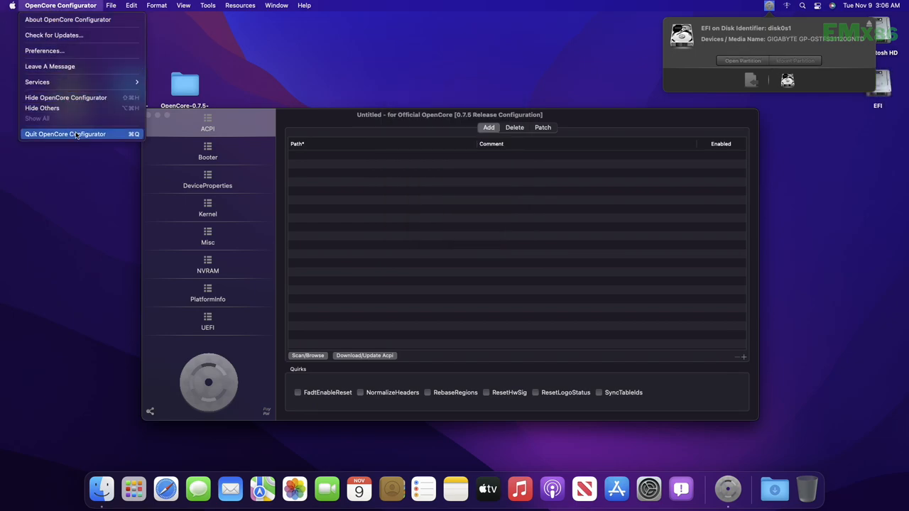
click(66, 133)
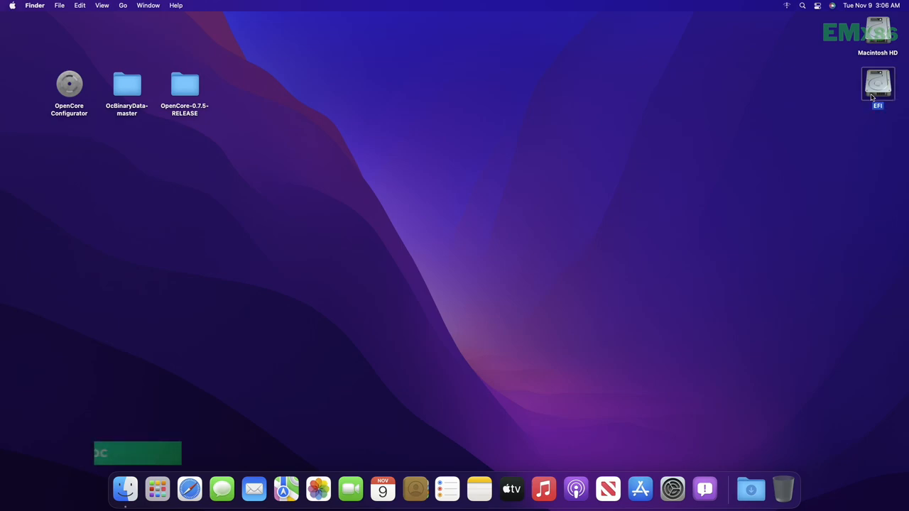
Replace EFI/OC's Resources folder with the one from OcBinaryData-master
double_click(878, 82)
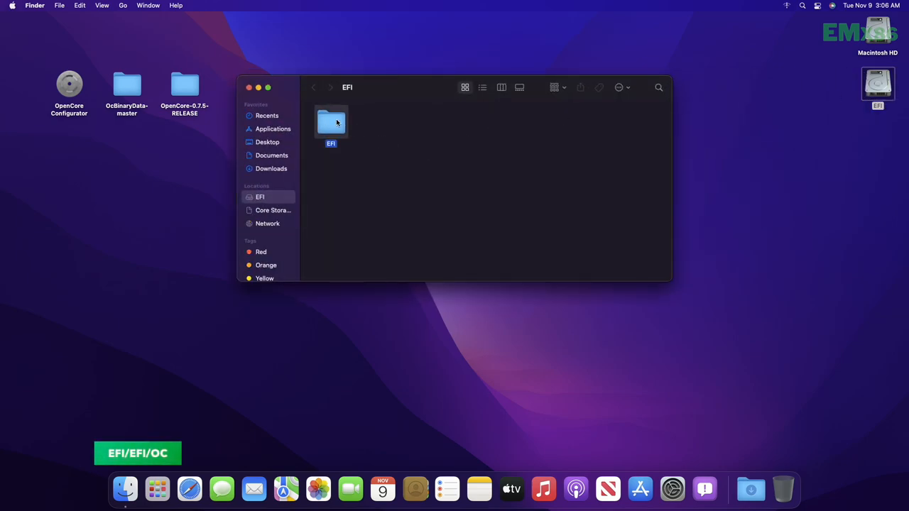
double_click(329, 122)
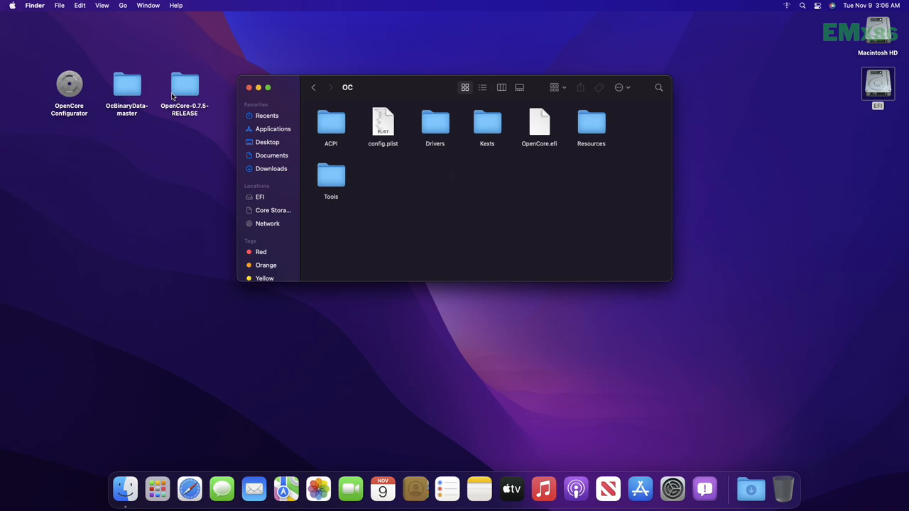
double_click(126, 83)
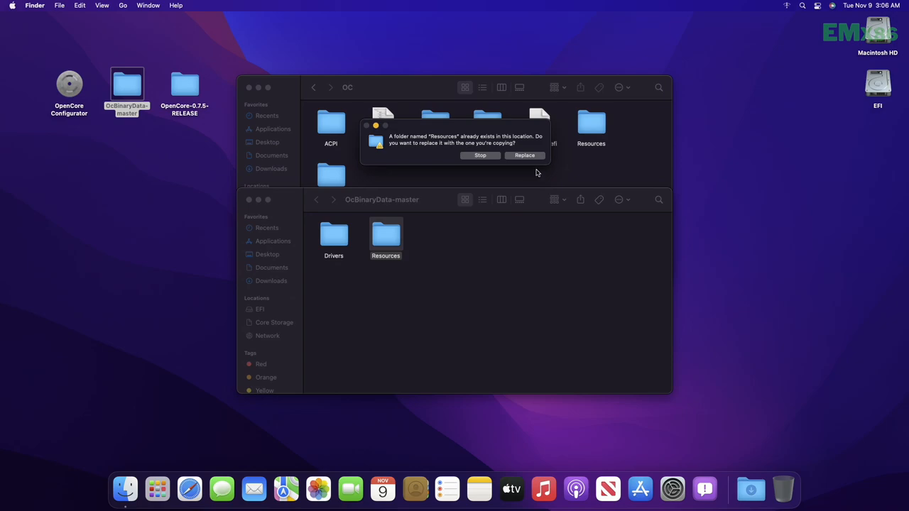
click(523, 155)
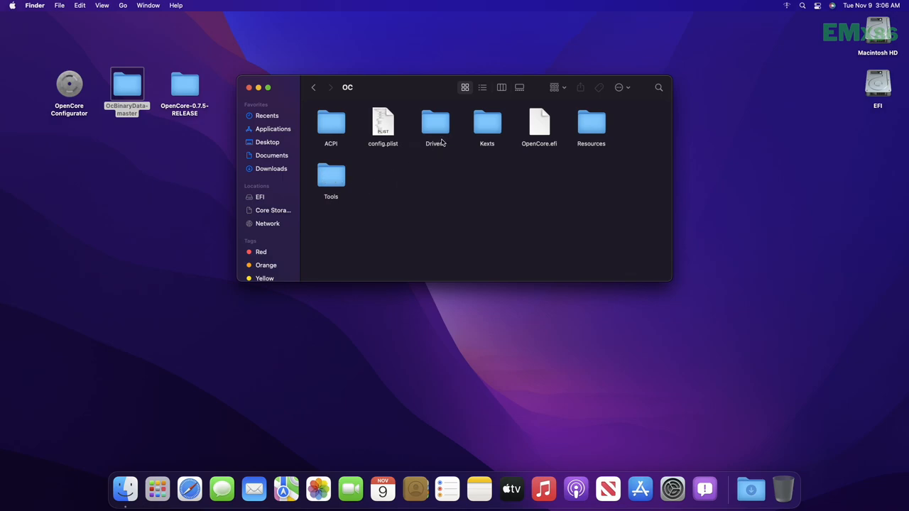
Copy OpenCanopy.efi from OpenCore-0.7.5-RELEASE's Drivers into EFI/OC/Drivers and return to OC
double_click(434, 122)
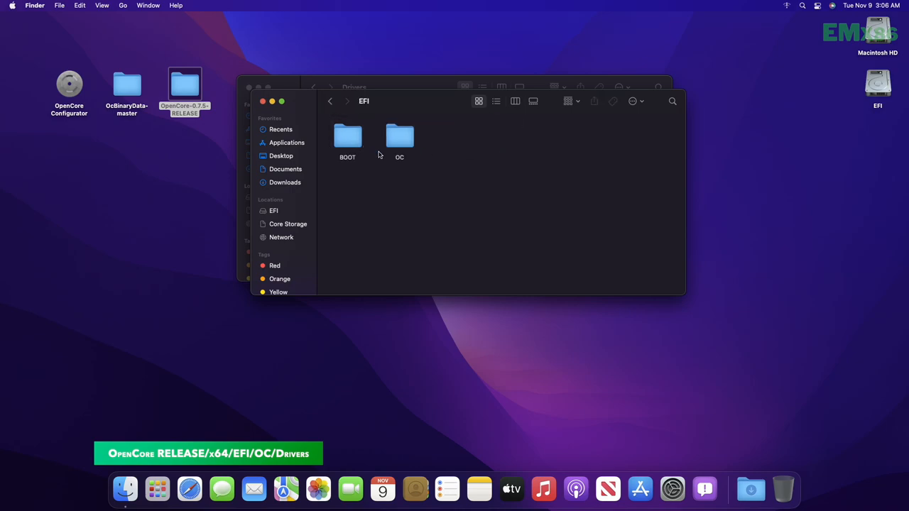
double_click(399, 140)
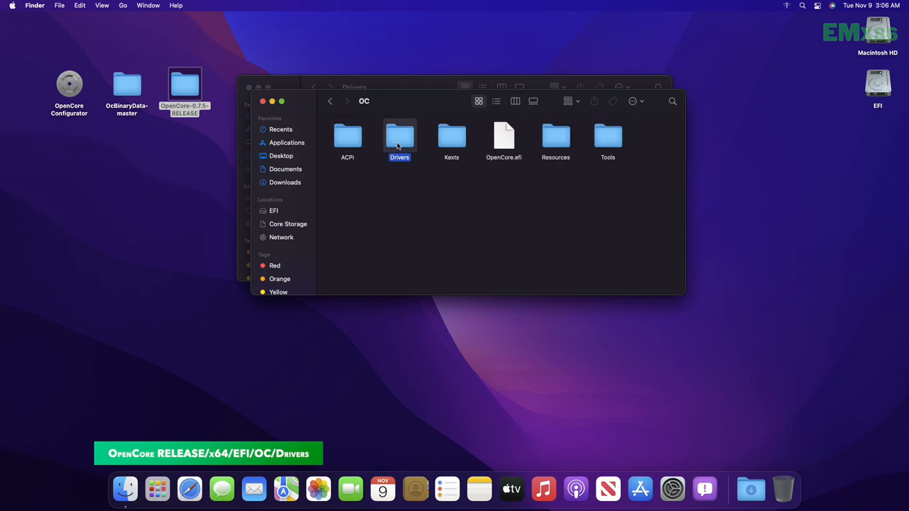
double_click(399, 136)
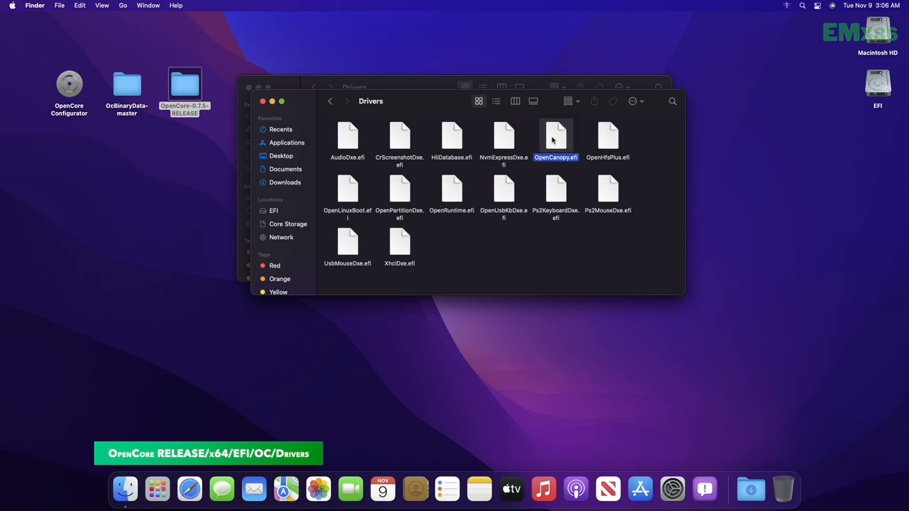
right_click(555, 140)
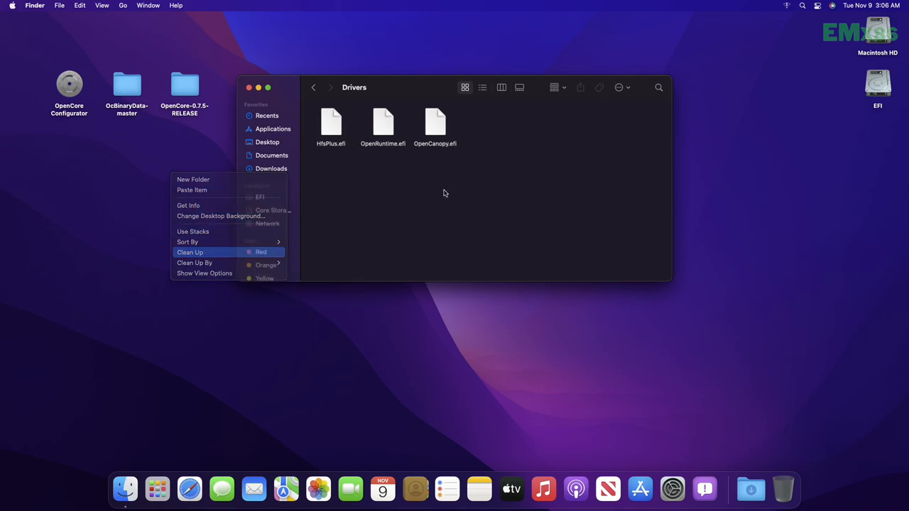
click(312, 87)
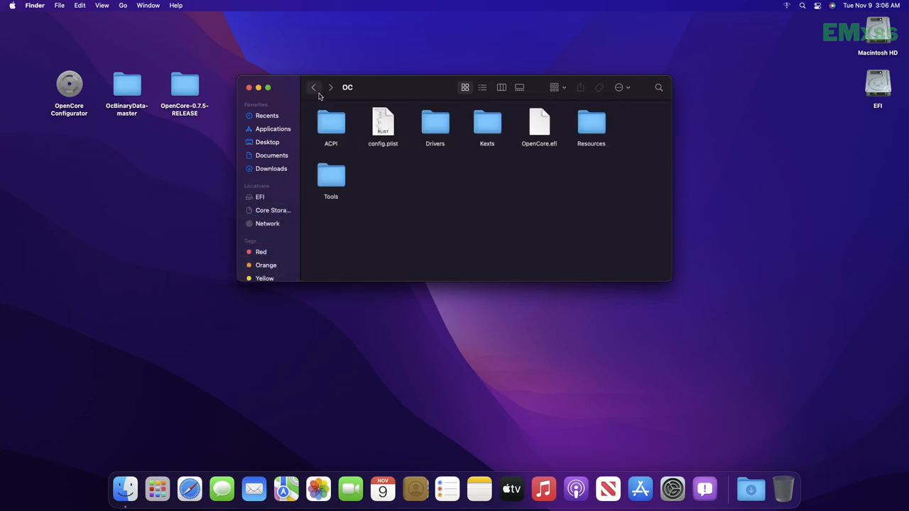
Open the EFI volume's config.plist in OpenCore Configurator and go to the Misc boot settings
right_click(383, 125)
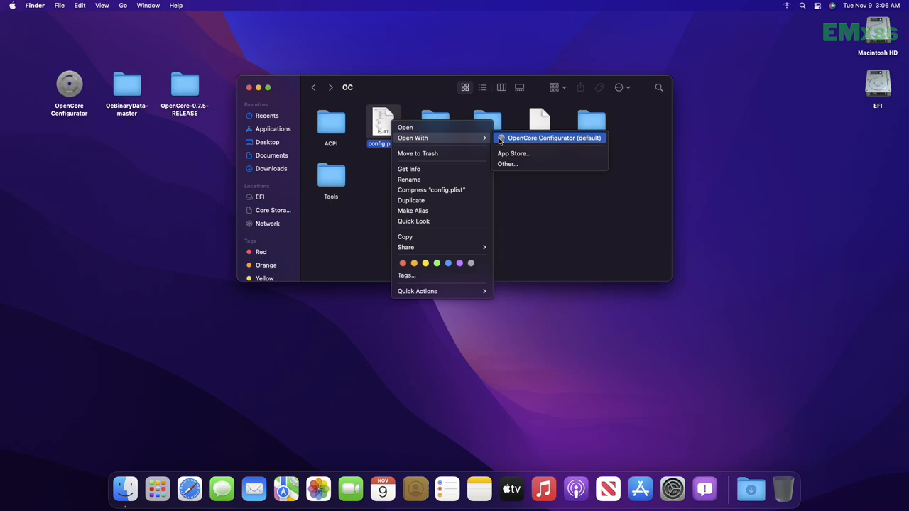
click(553, 138)
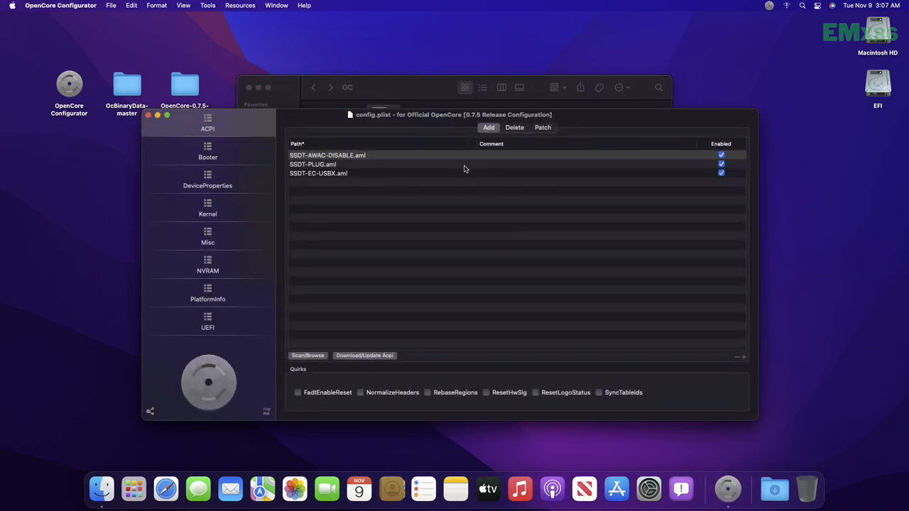
mouse_move(262, 259)
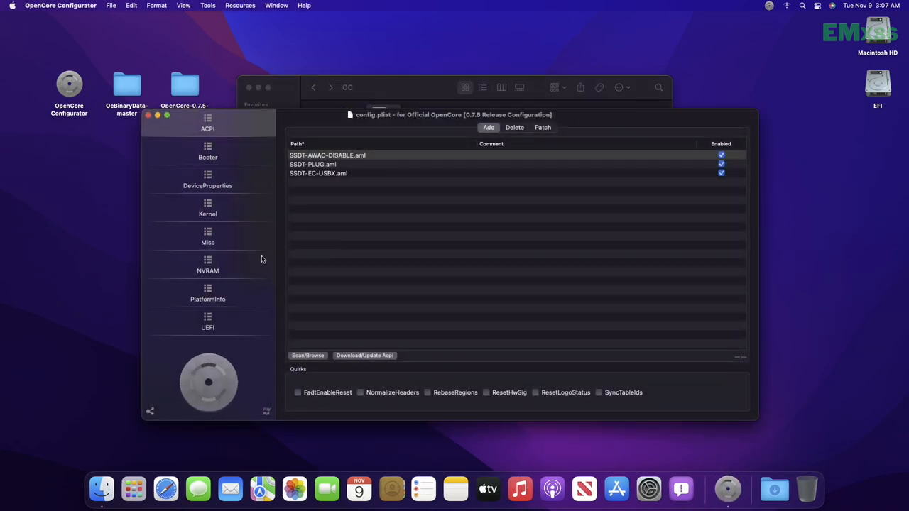
click(207, 238)
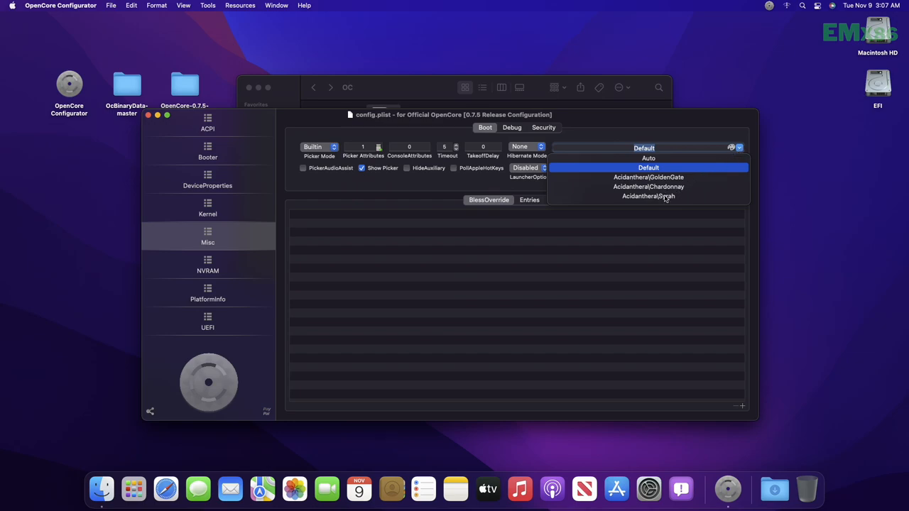
Choose the Acidanthera\Syrah theme and enable pointer control for picker attributes 17 (0x11)
click(648, 196)
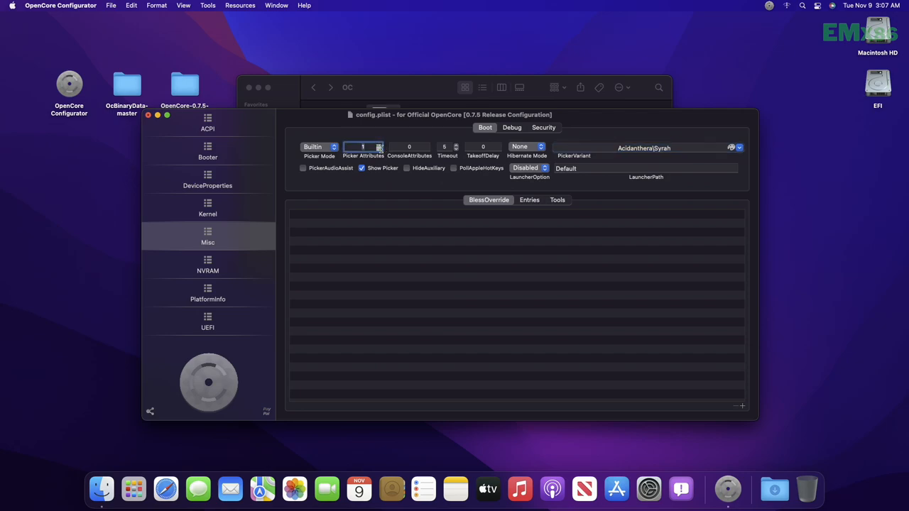
click(369, 146)
text(7)
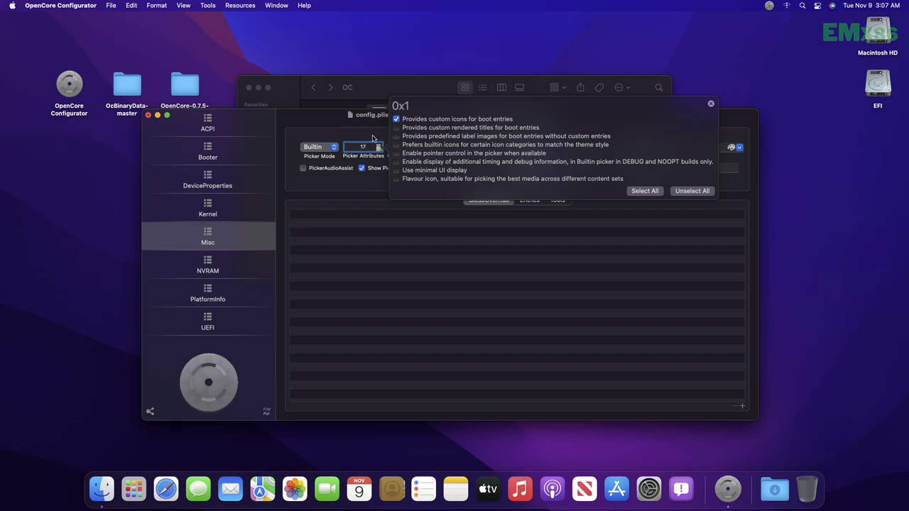
click(396, 153)
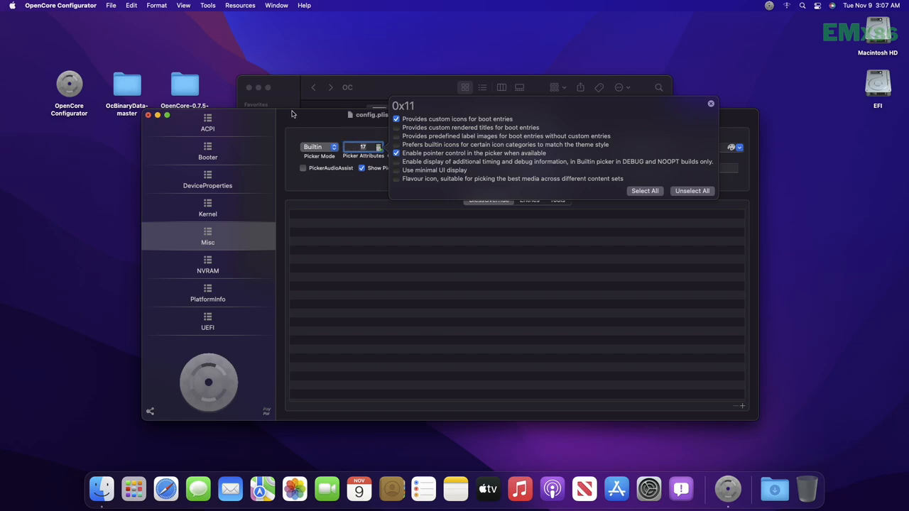
mouse_move(362, 136)
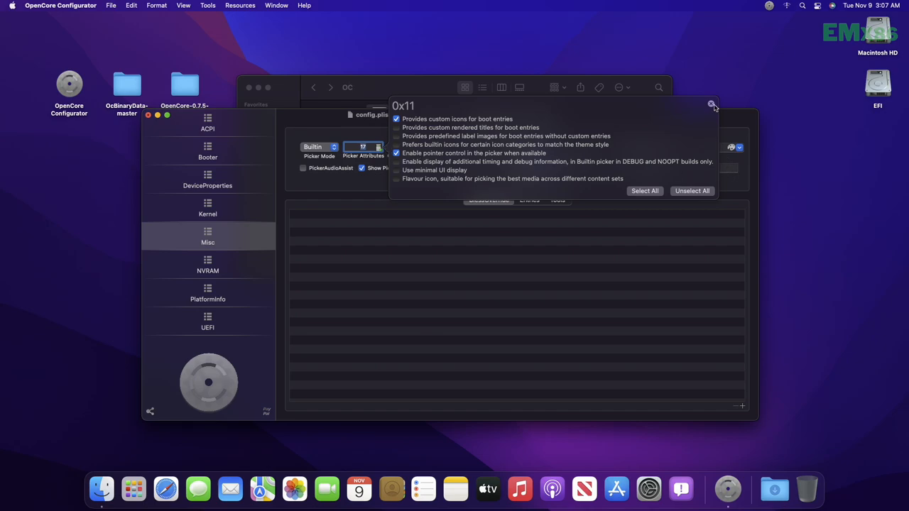
click(709, 105)
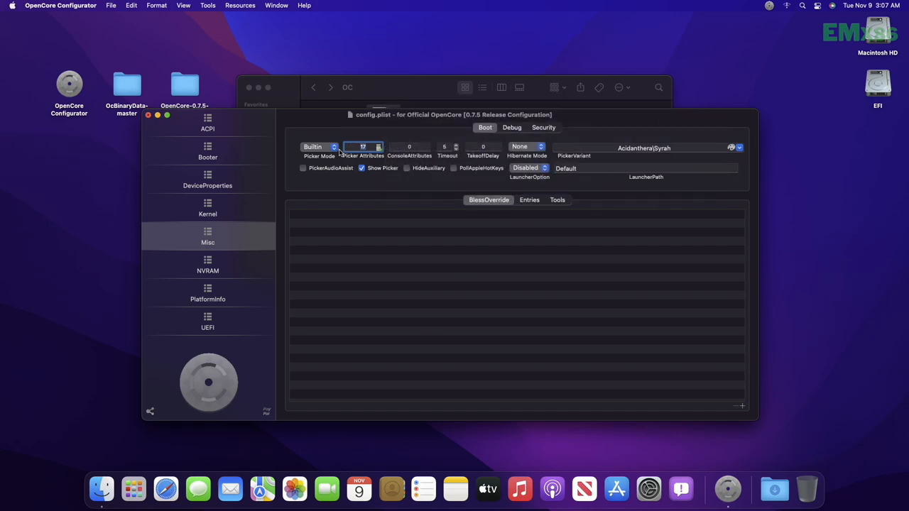
Switch PickerMode to External and move on to the NVRAM section
click(318, 146)
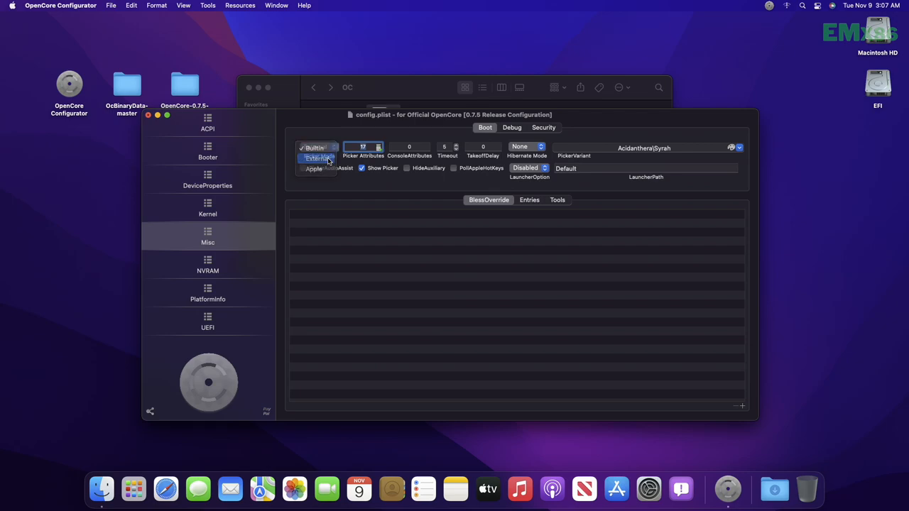
click(318, 157)
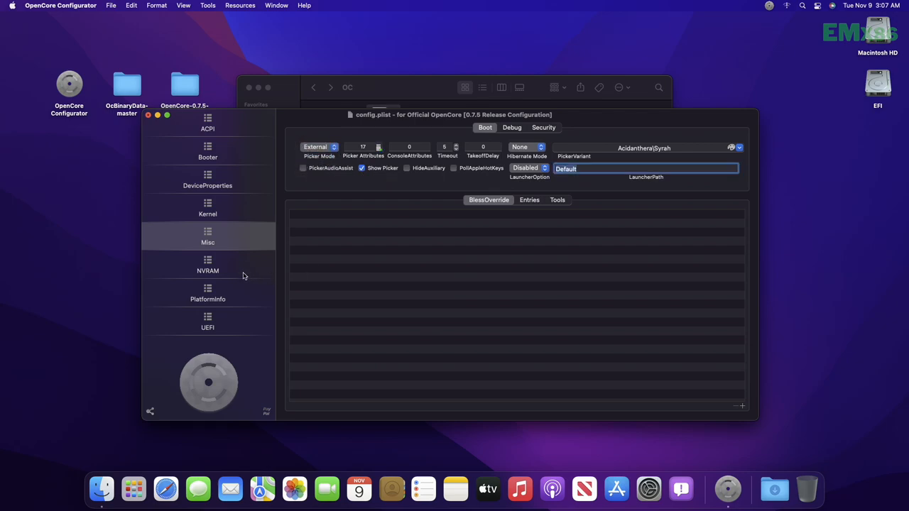
click(207, 265)
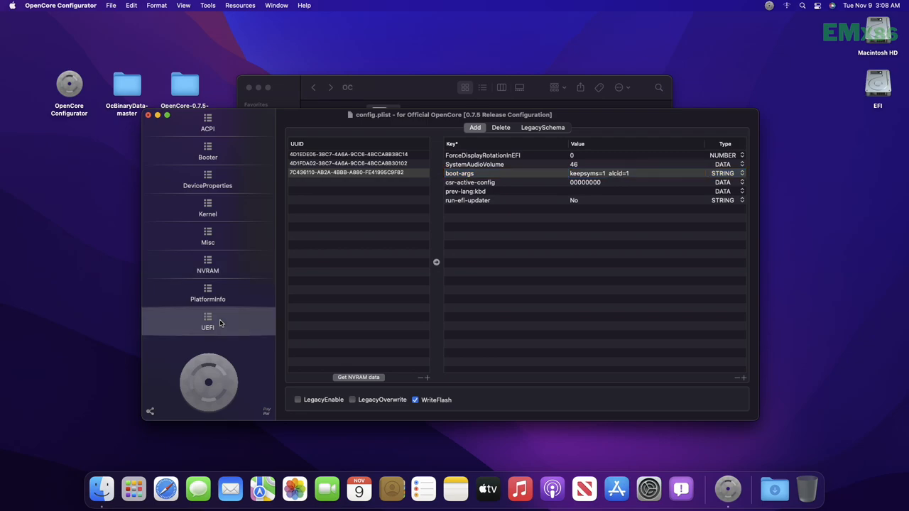
Show the UEFI Drivers list holding OpenRuntime.efi and HfsPlus.efi
click(207, 320)
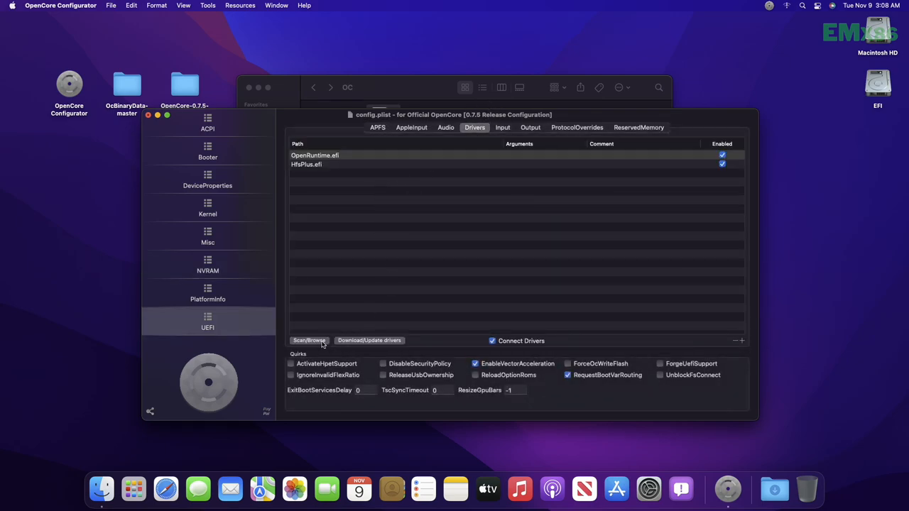
Browse to EFI/OC/Drivers and add OpenCanopy.efi with OpenRuntime.efi and HfsPlus.efi to the driver list
click(309, 340)
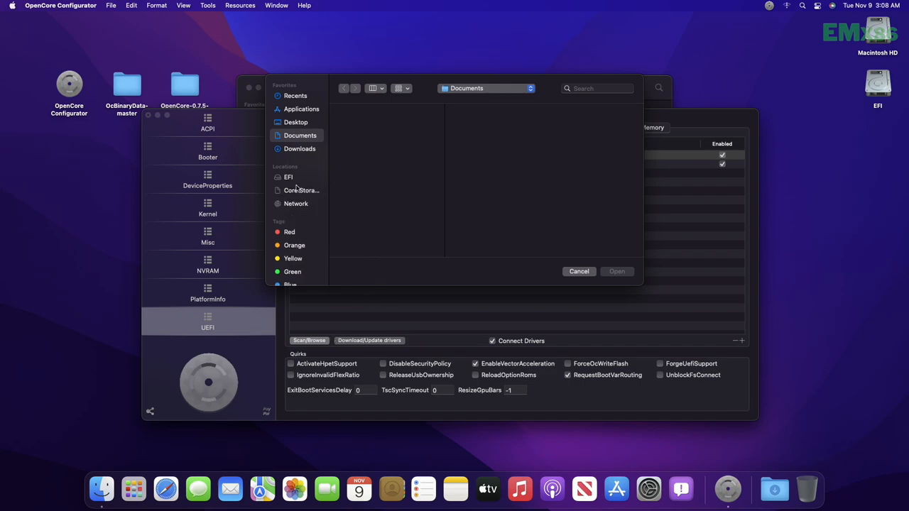
click(288, 177)
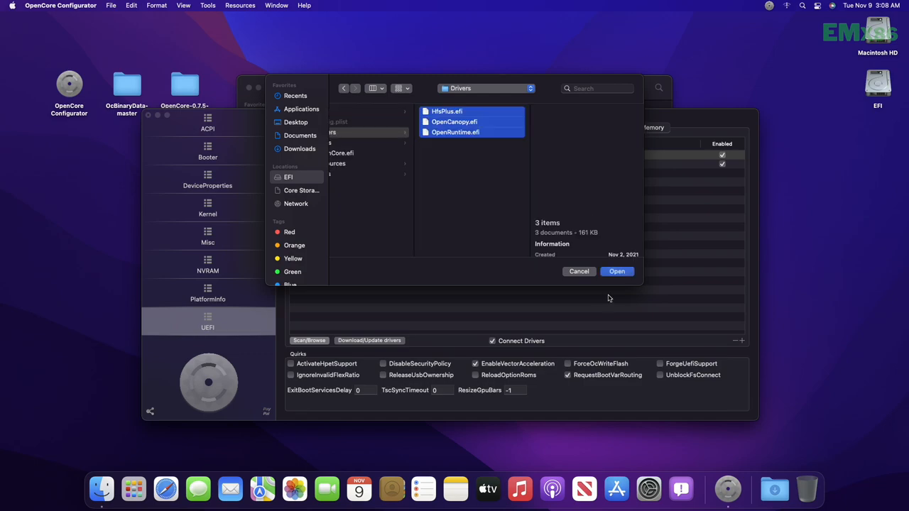
click(616, 271)
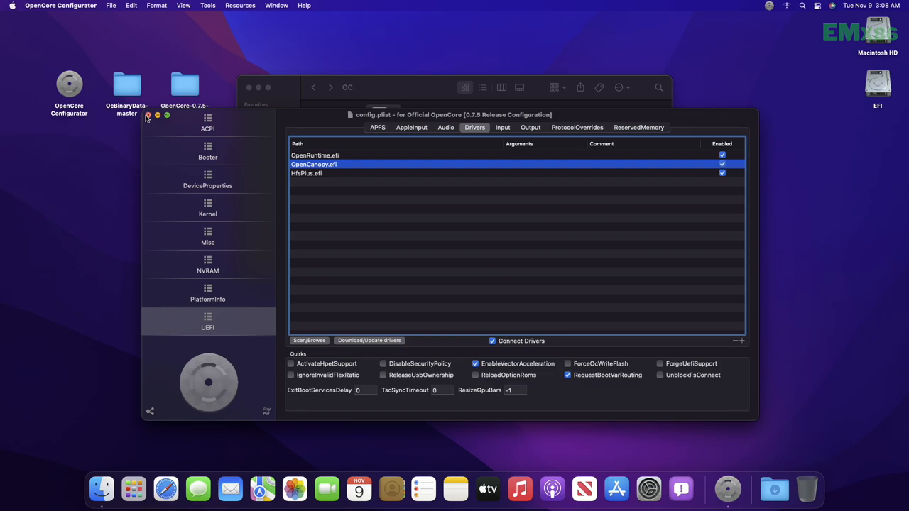
mouse_move(259, 98)
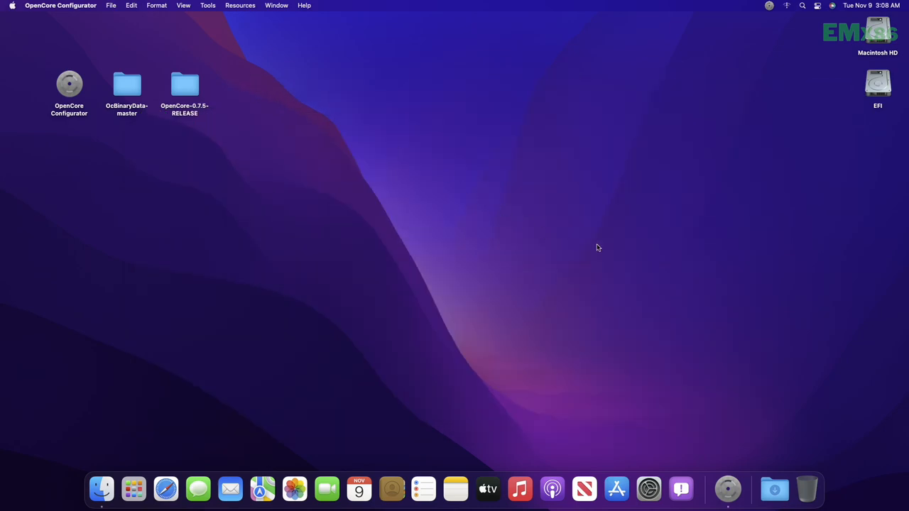
Eject the EFI volume from the desktop and restart the Mac from the Apple menu
click(429, 171)
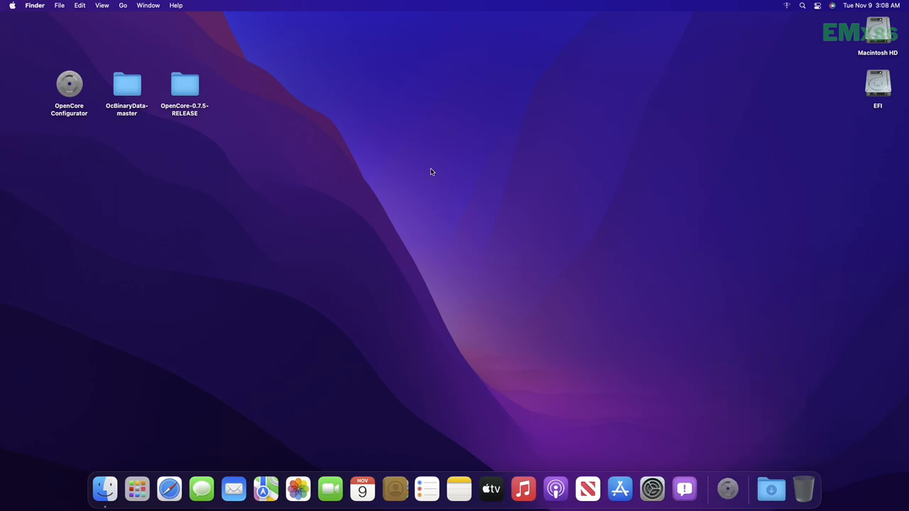
right_click(877, 82)
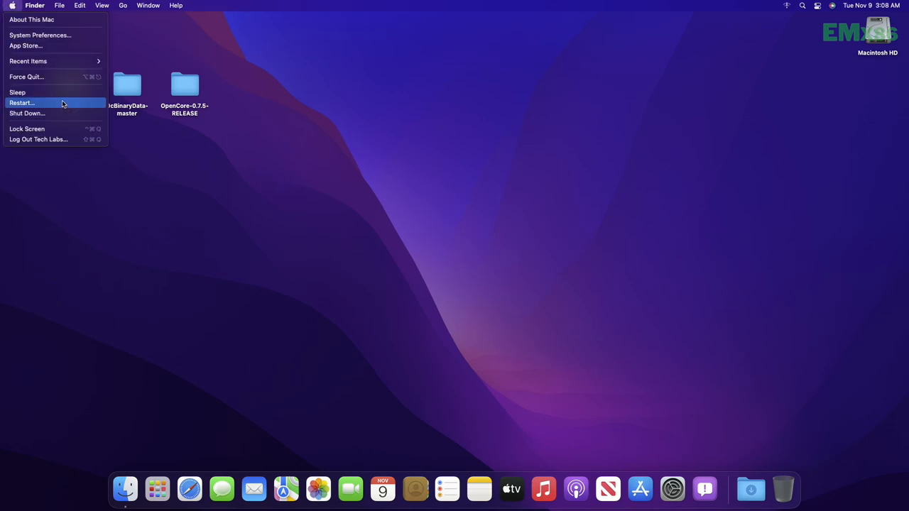
click(21, 102)
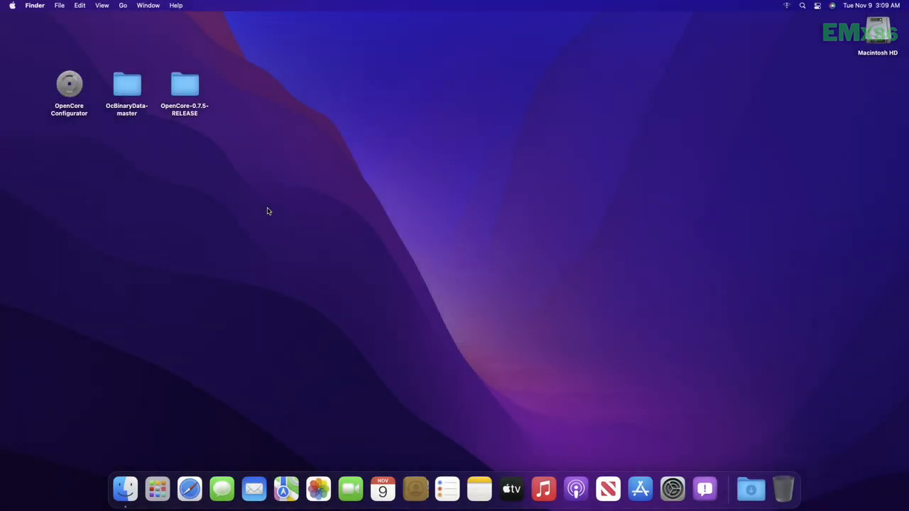
mouse_move(278, 236)
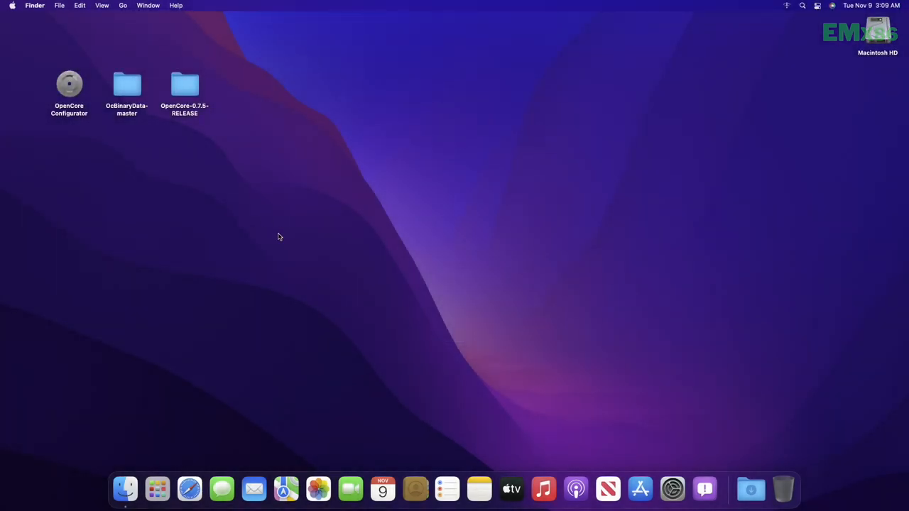
mouse_move(311, 248)
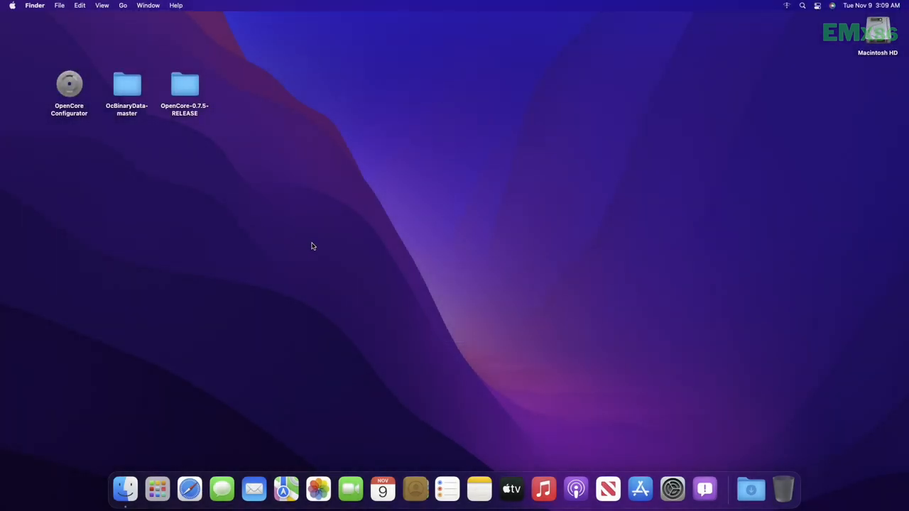